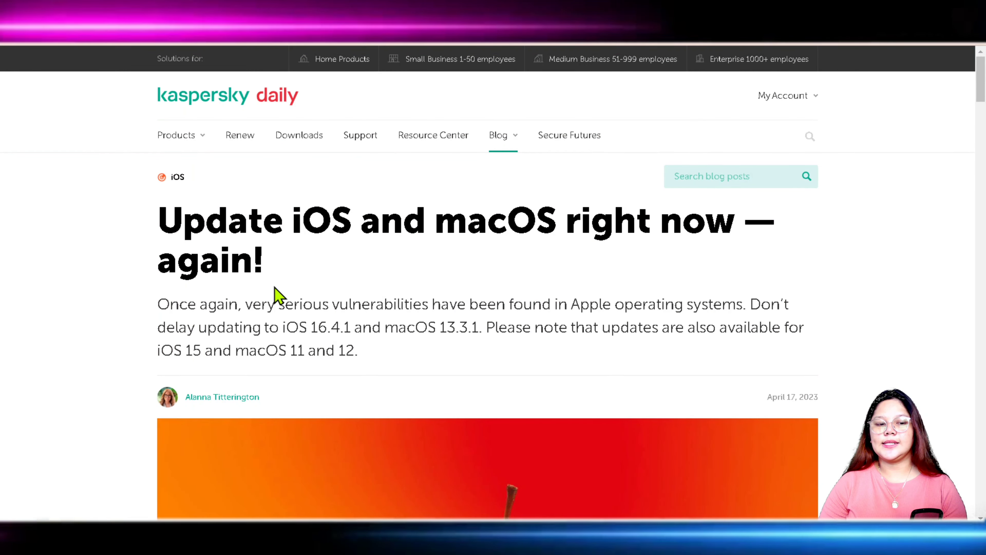
{"action": "mouse_move", "coordinate": [349, 267]}
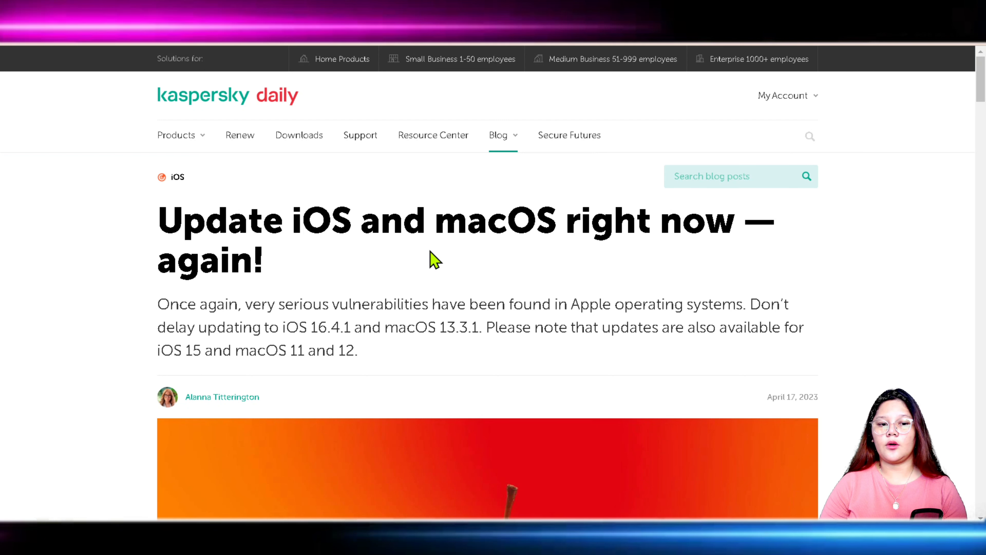
{"action": "scroll", "scroll_direction": "down", "scroll_amount": 3}
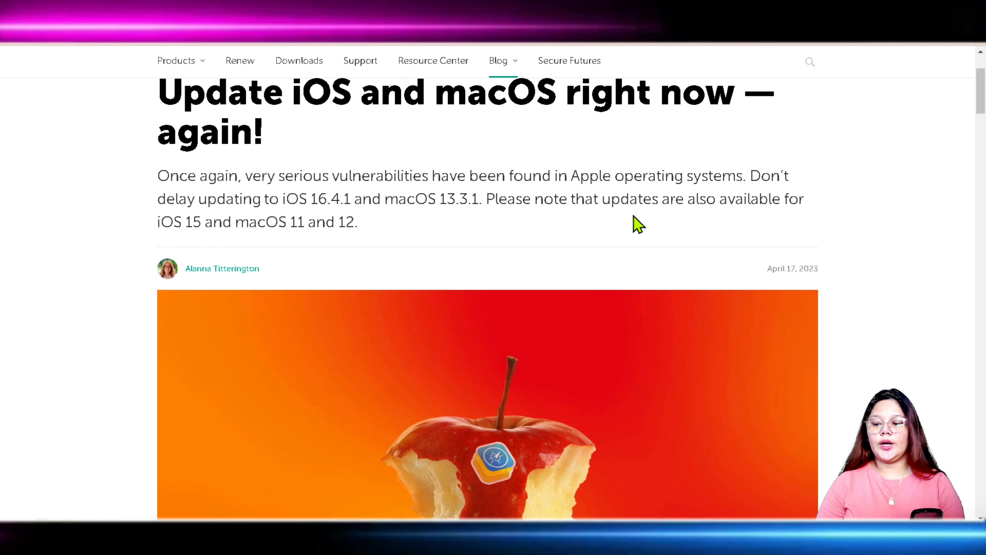
{"action": "scroll", "scroll_direction": "down", "scroll_amount": 3}
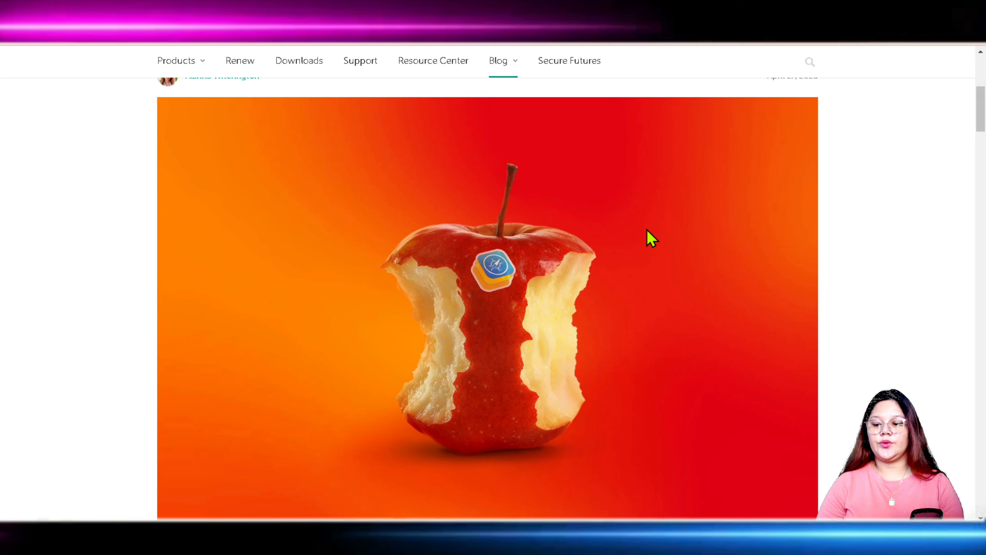
{"action": "scroll", "scroll_direction": "down", "scroll_amount": 3}
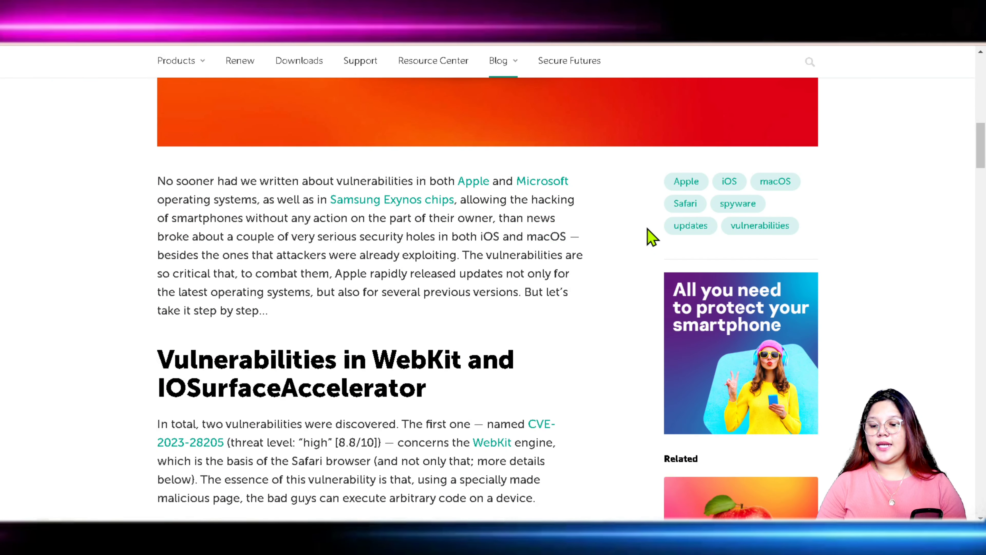
{"action": "scroll", "scroll_direction": "down", "scroll_amount": 3}
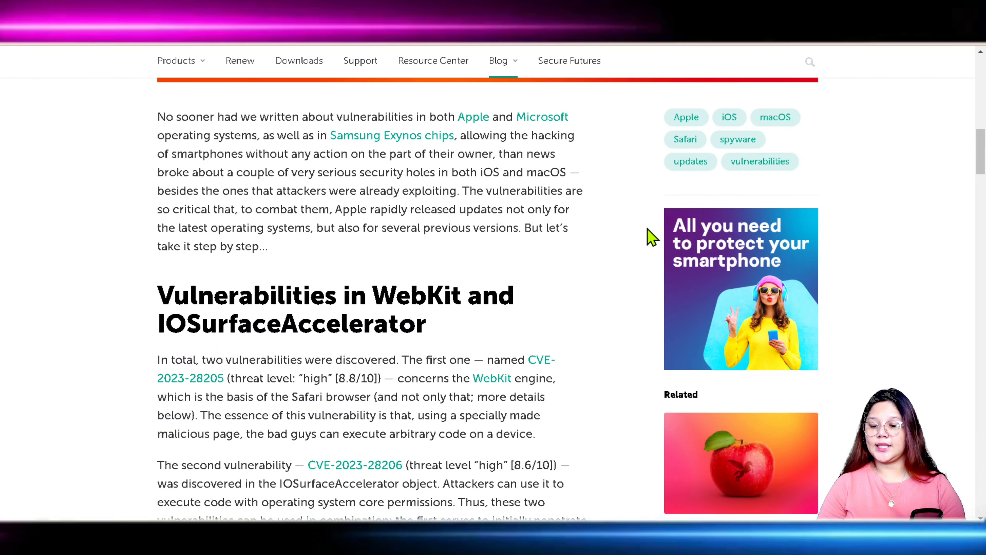
{"action": "scroll", "scroll_direction": "down", "scroll_amount": 3}
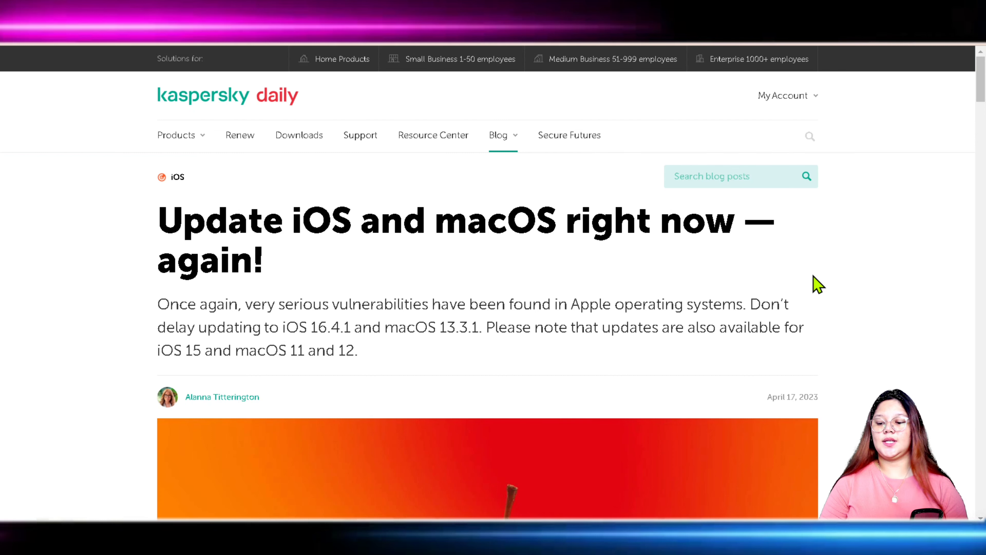
{"action": "scroll", "scroll_direction": "down", "scroll_amount": 3}
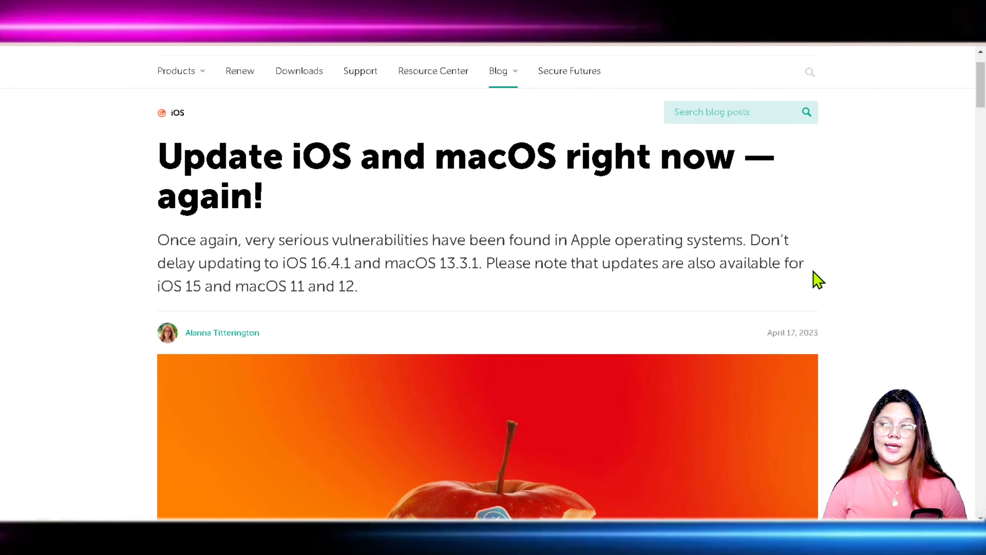
{"action": "scroll", "scroll_direction": "down", "scroll_amount": 3}
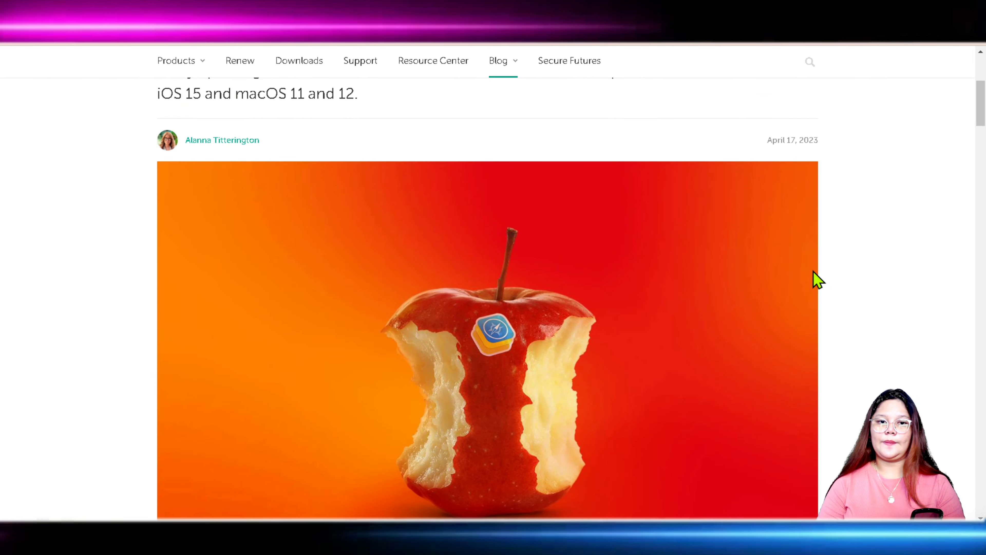
{"action": "scroll", "scroll_direction": "down", "scroll_amount": 3}
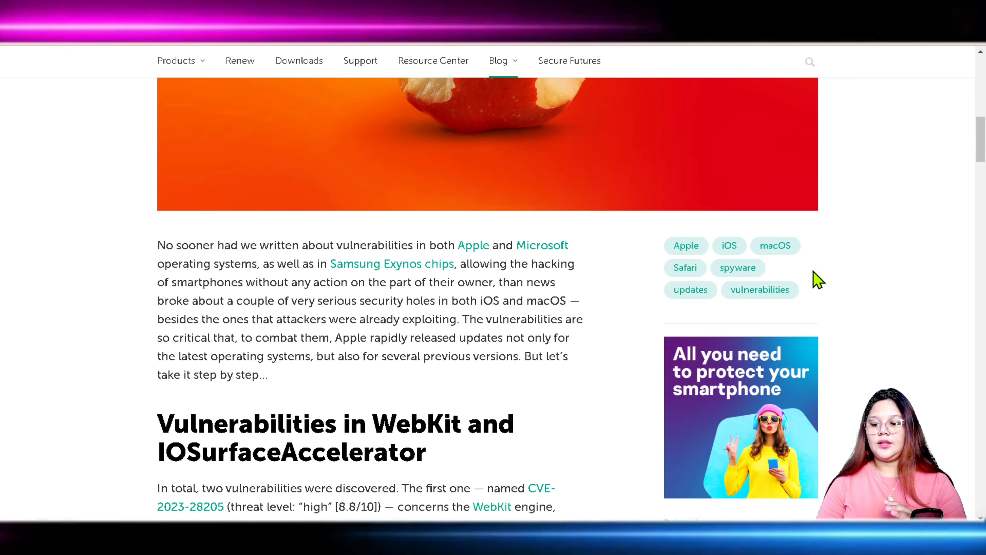